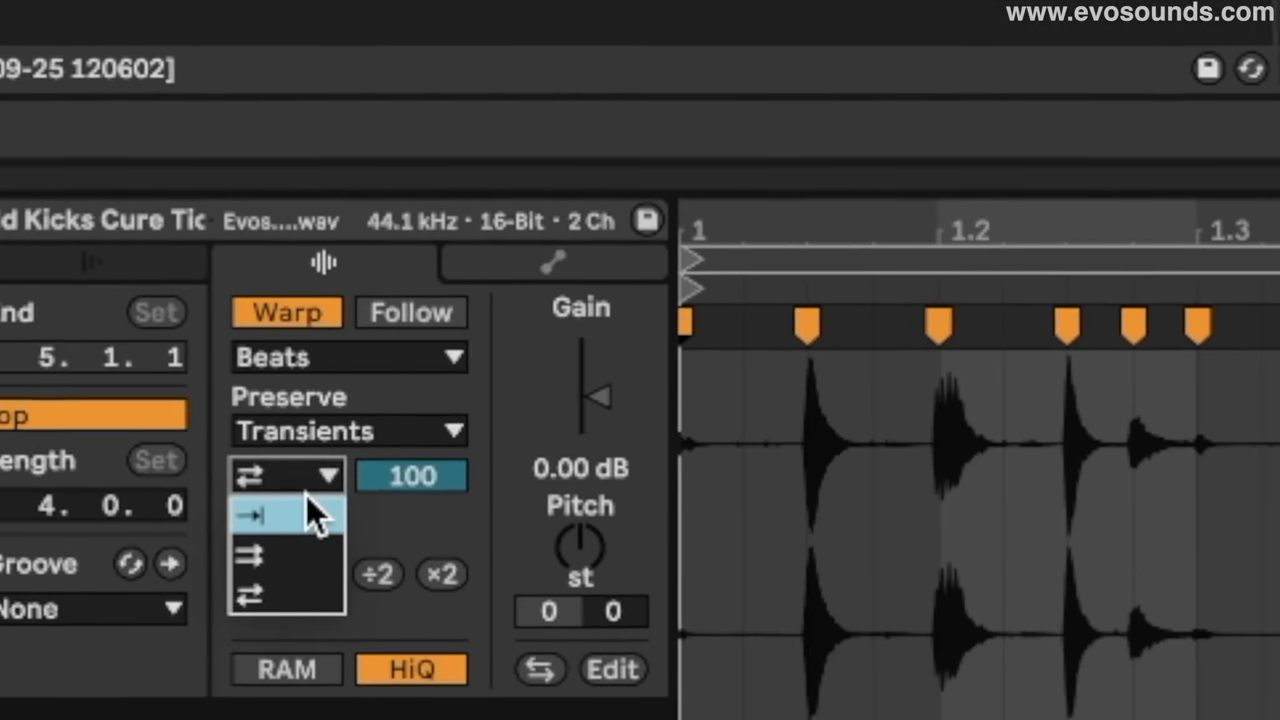
Step: Set the kick loop clip's transient loop mode to Loop Off, playing forward only
click(287, 515)
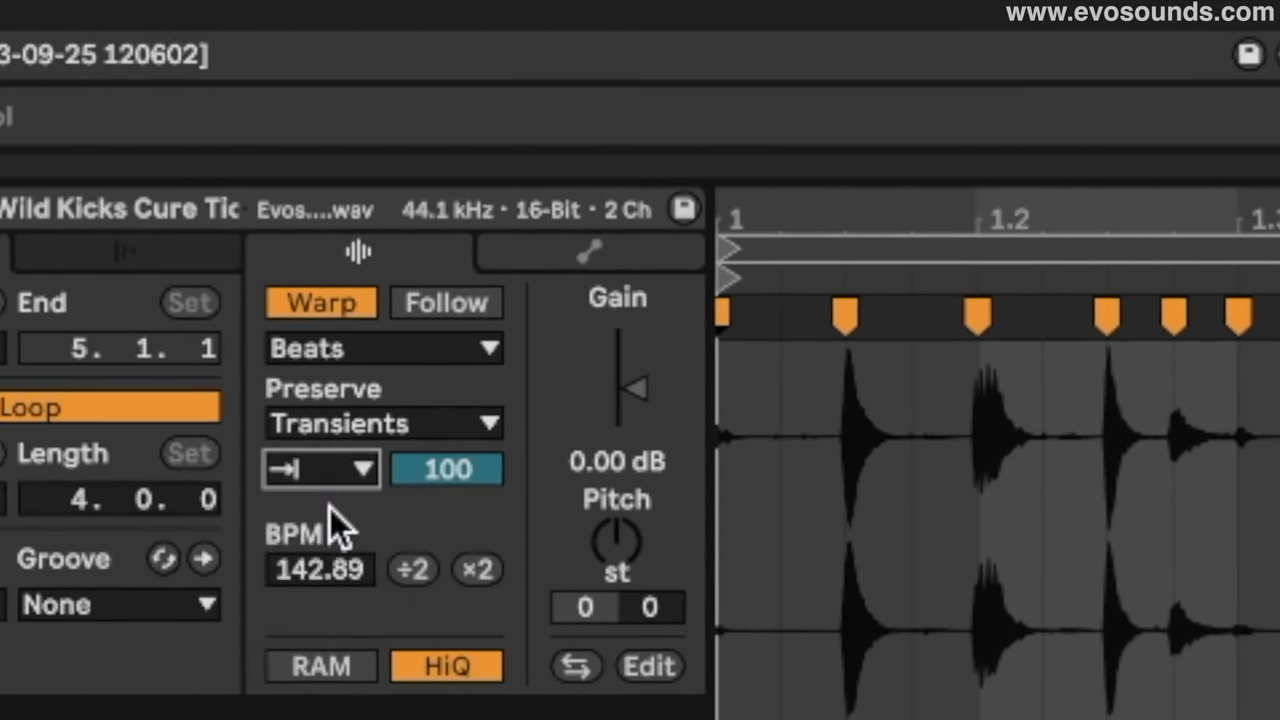